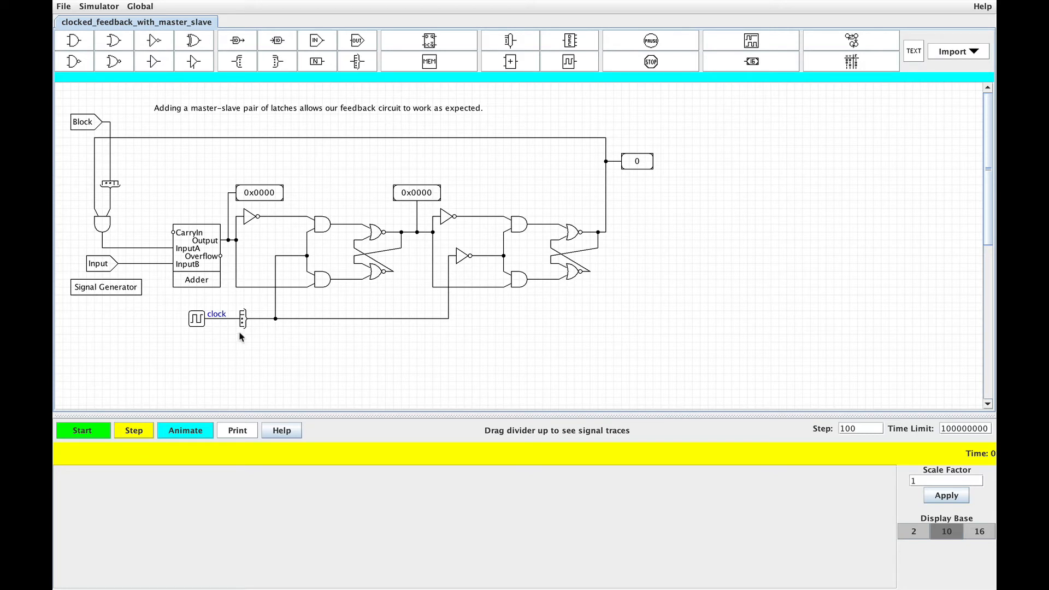
Start the feedback adder simulation for one 100-unit step and inspect the output display reading 65535
left_click(197, 318)
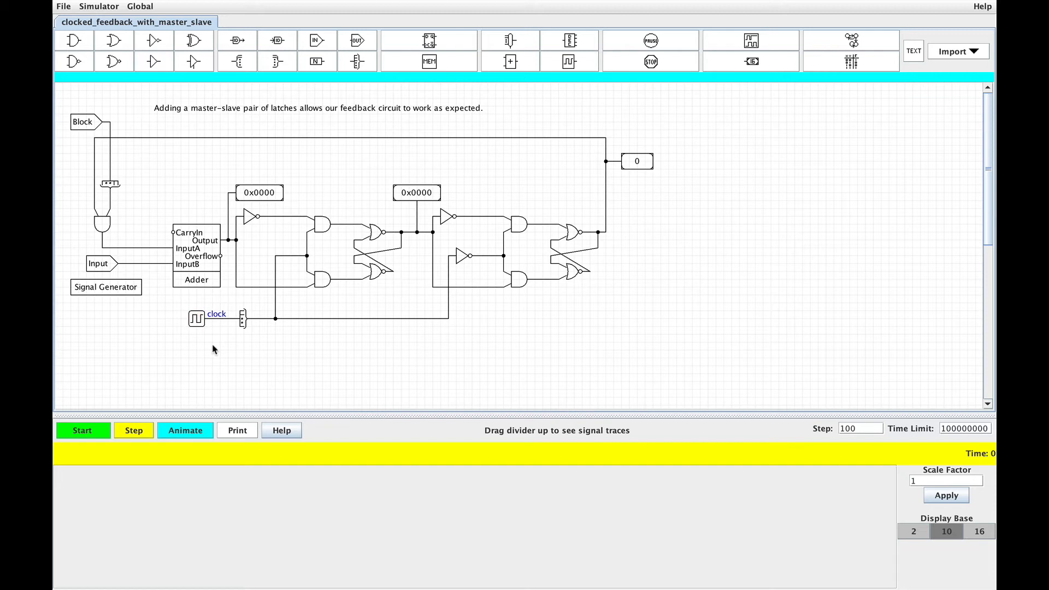
mouse_move(447, 254)
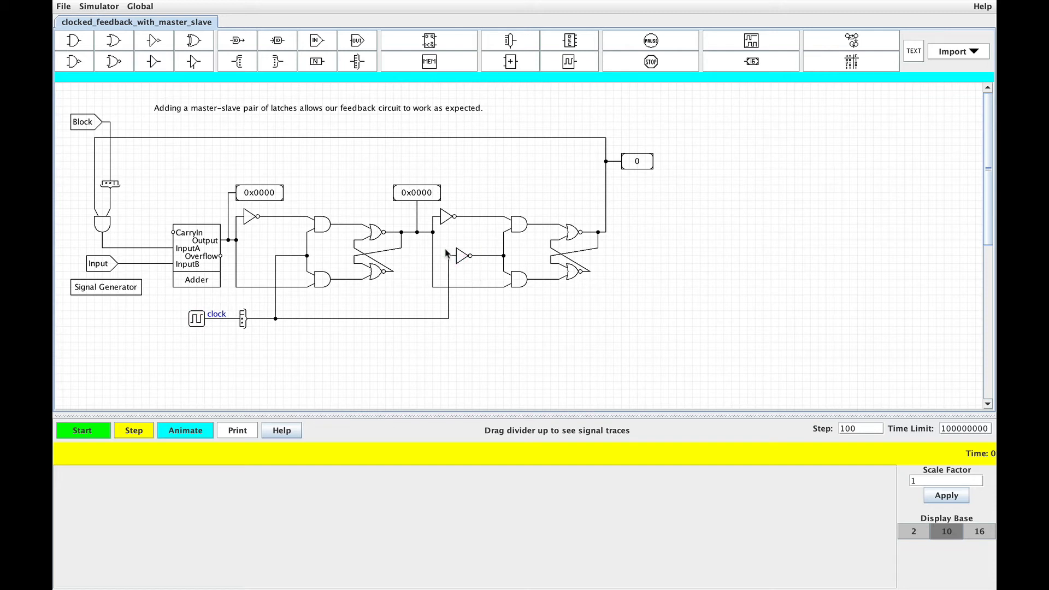
mouse_move(489, 328)
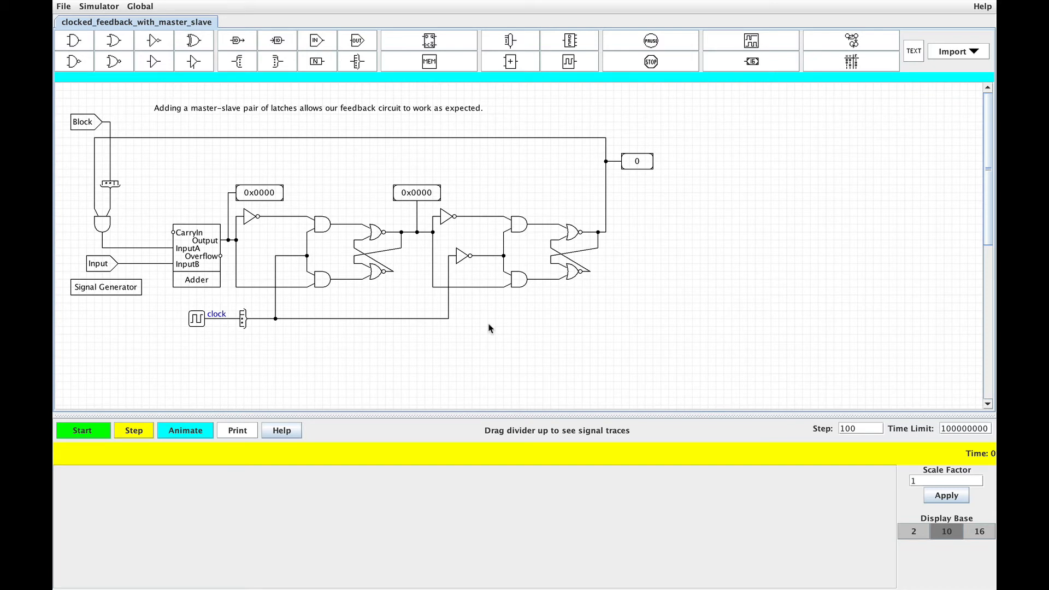
left_click(860, 429)
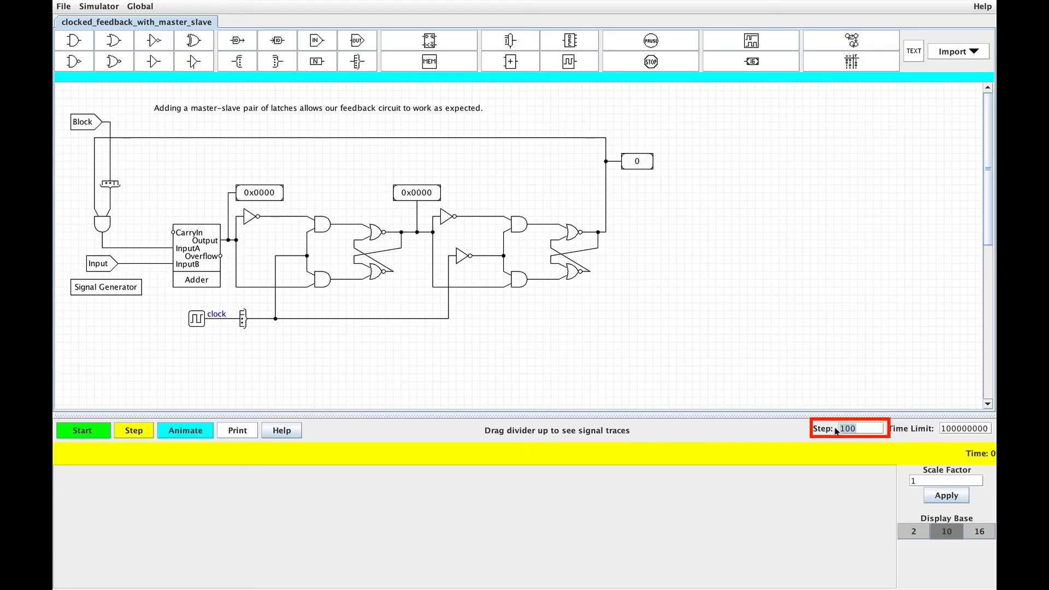
left_click(83, 430)
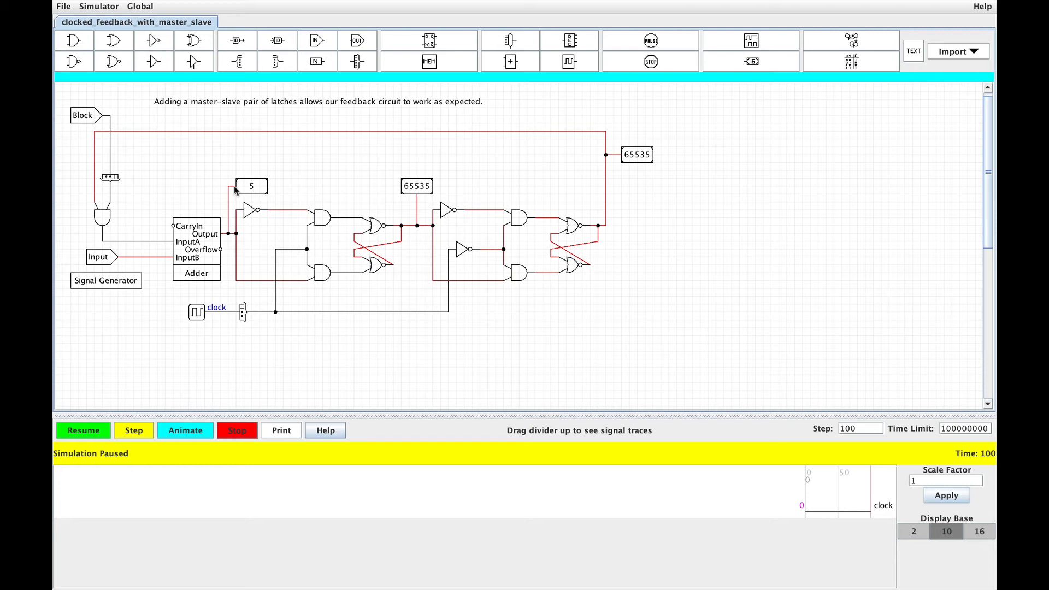
mouse_move(271, 279)
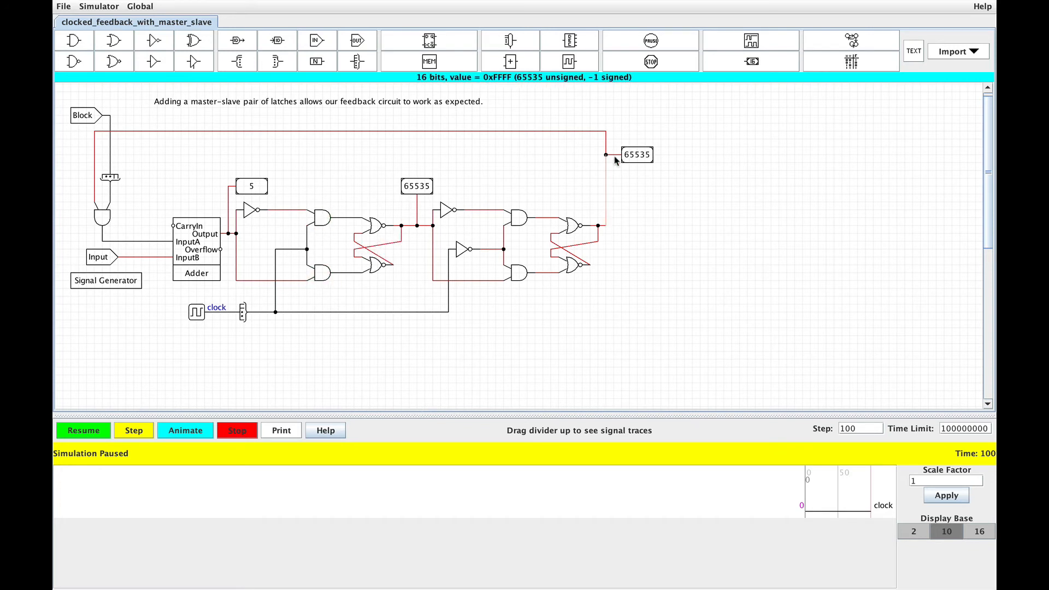
left_click(636, 154)
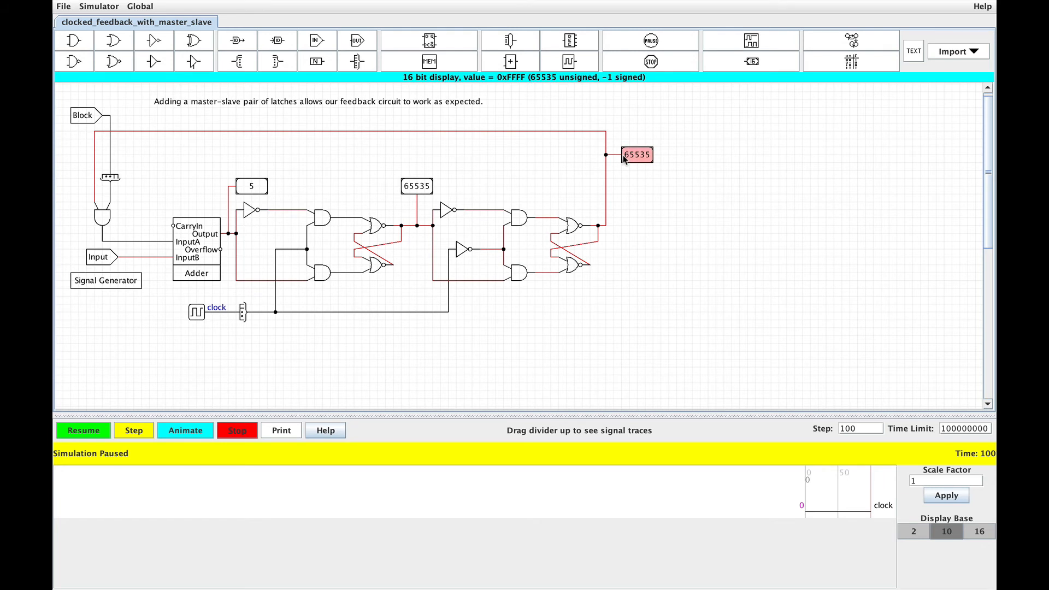
Step the simulation to time 400 so both latches read 5, checking the clock splitter and clock value
left_click(133, 431)
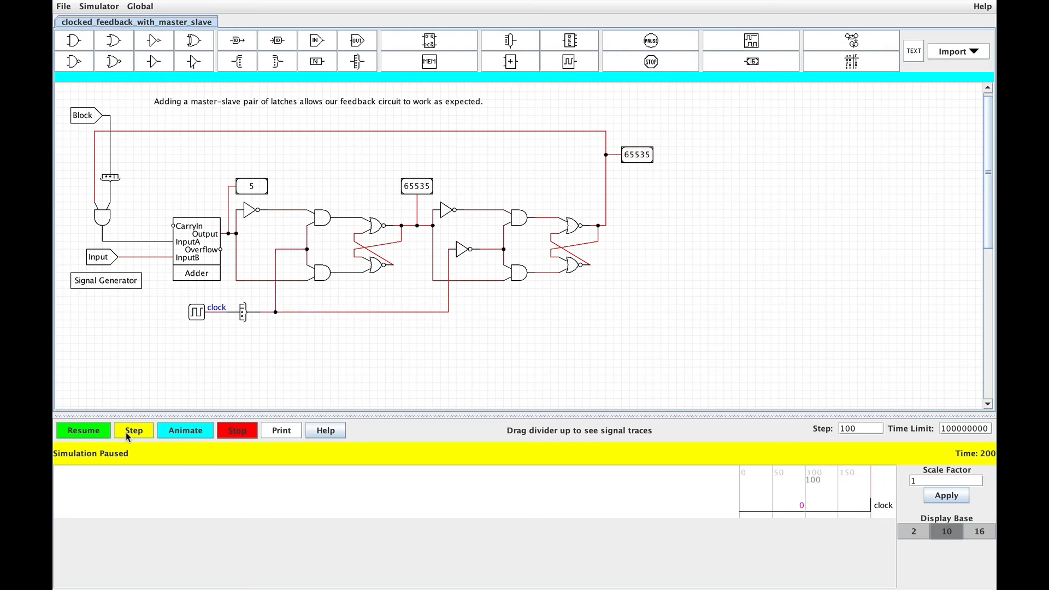
mouse_move(133, 431)
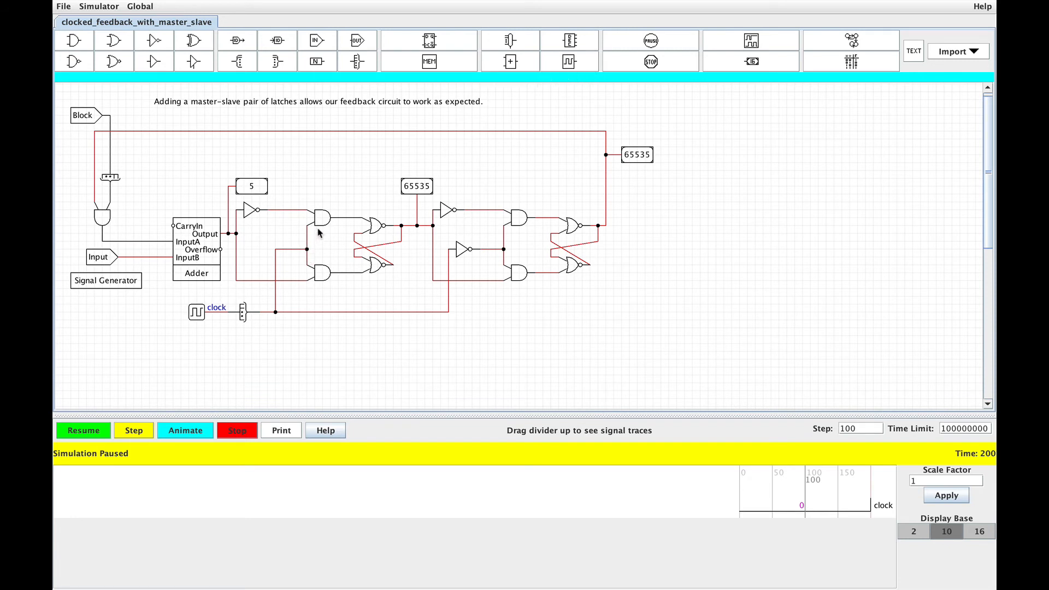
left_click(134, 430)
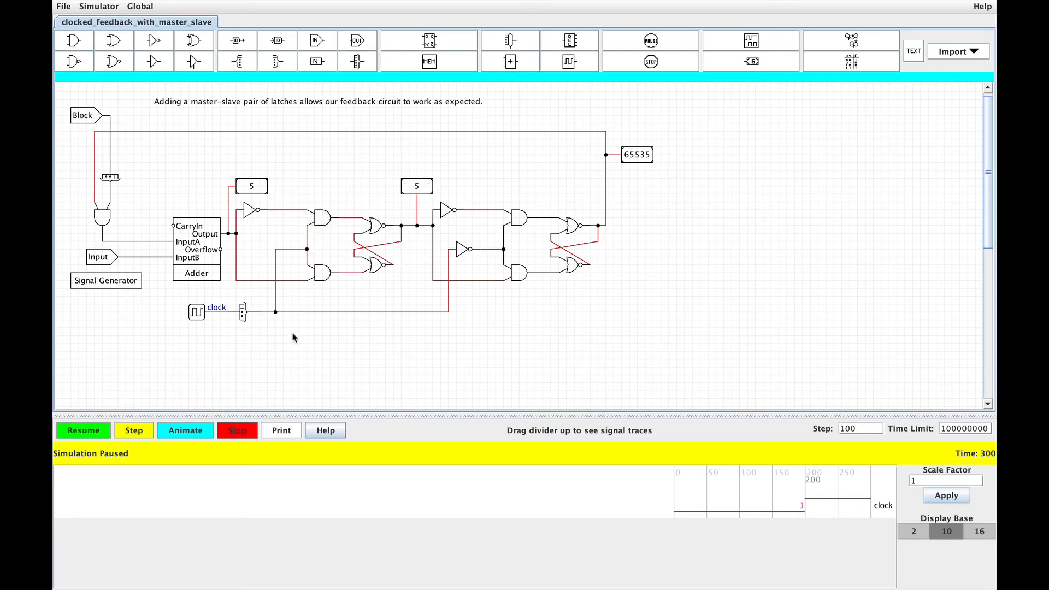
mouse_move(420, 199)
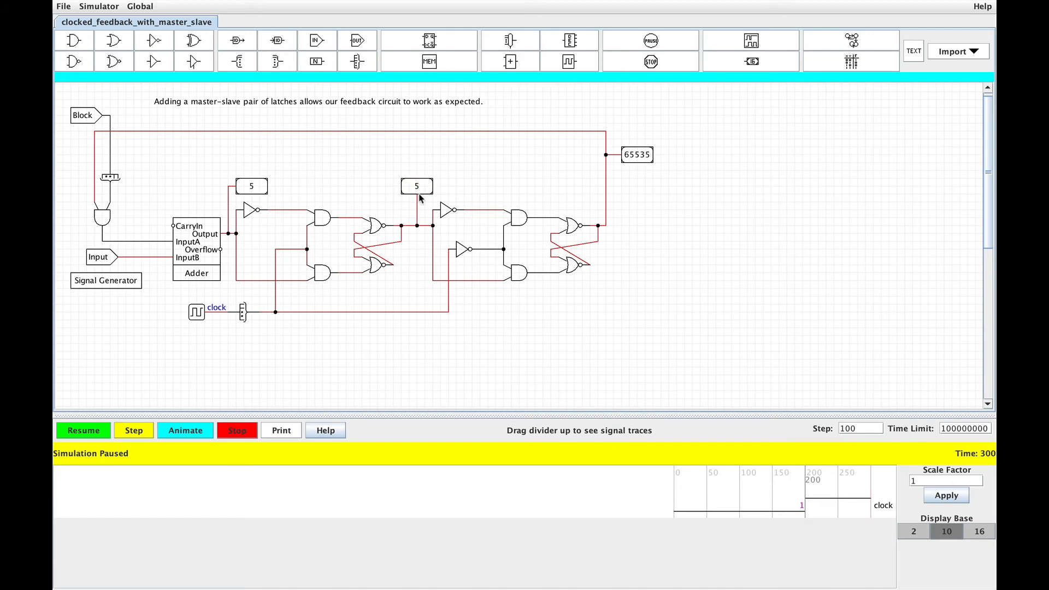
mouse_move(484, 216)
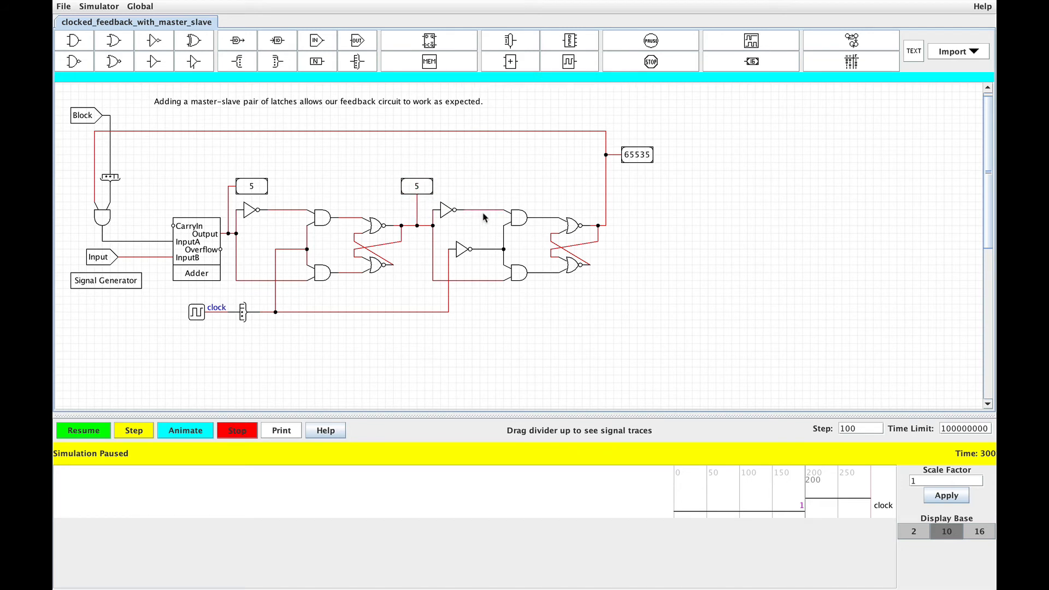
mouse_move(517, 217)
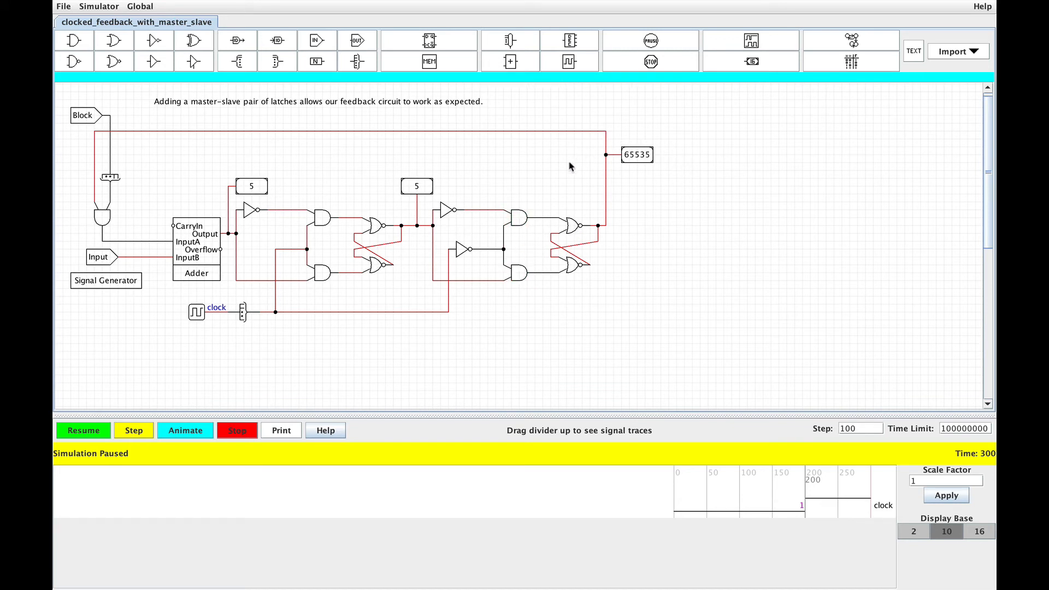
left_click(133, 430)
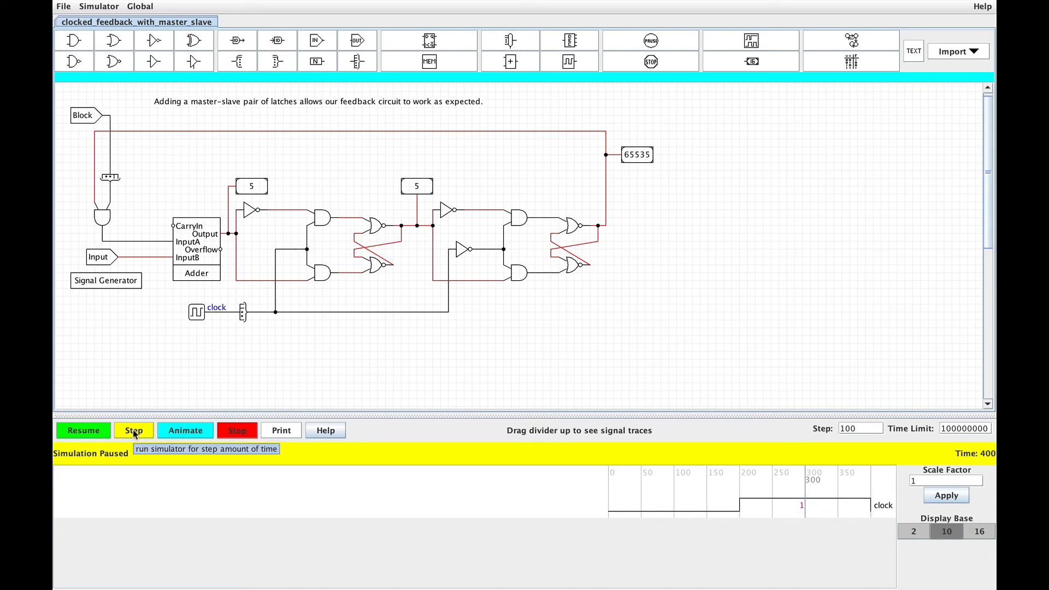
mouse_move(248, 311)
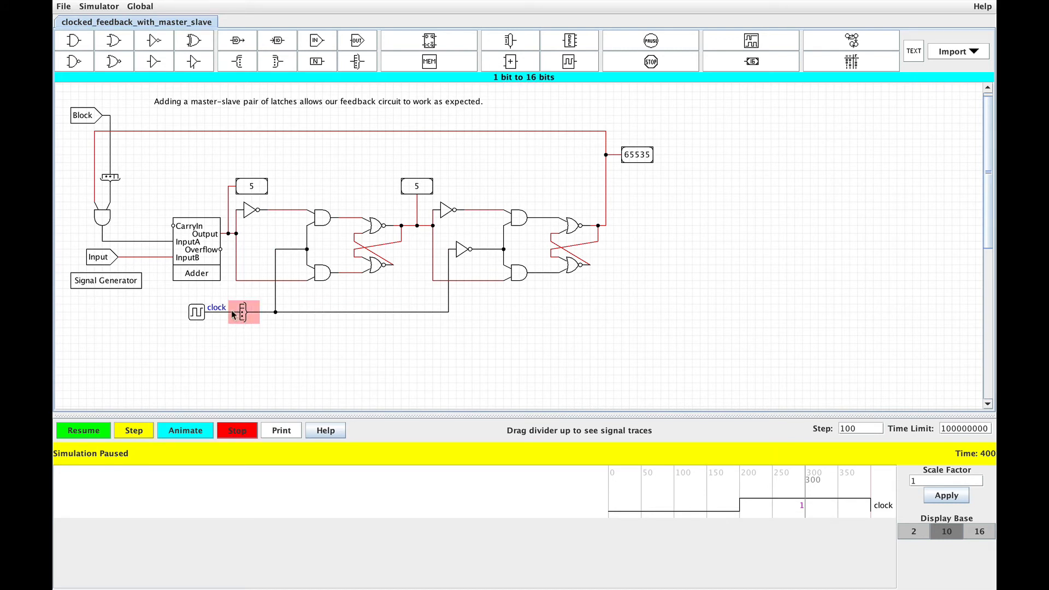
left_click(243, 312)
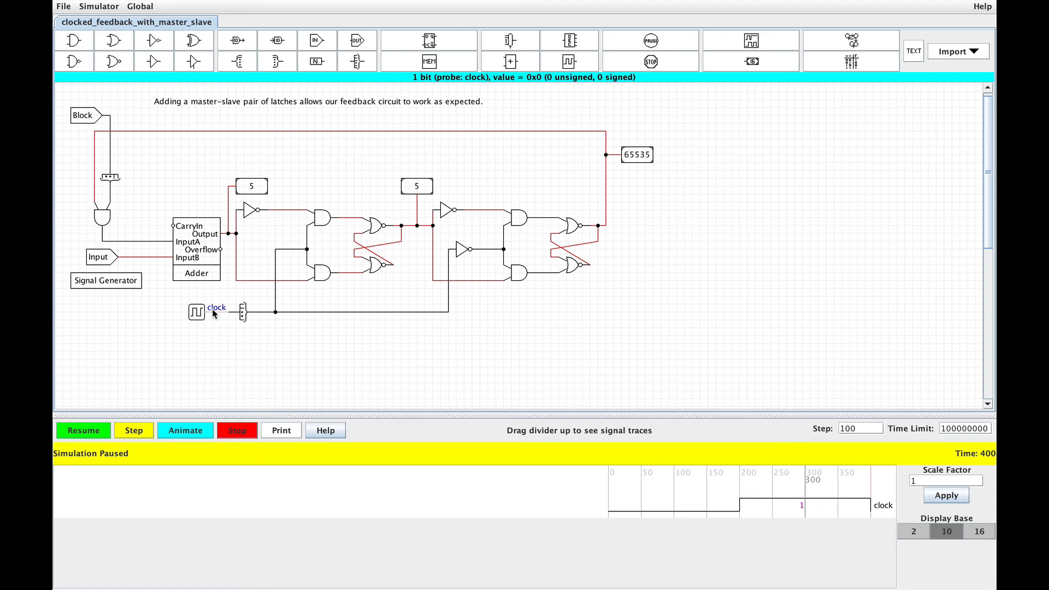
left_click(133, 431)
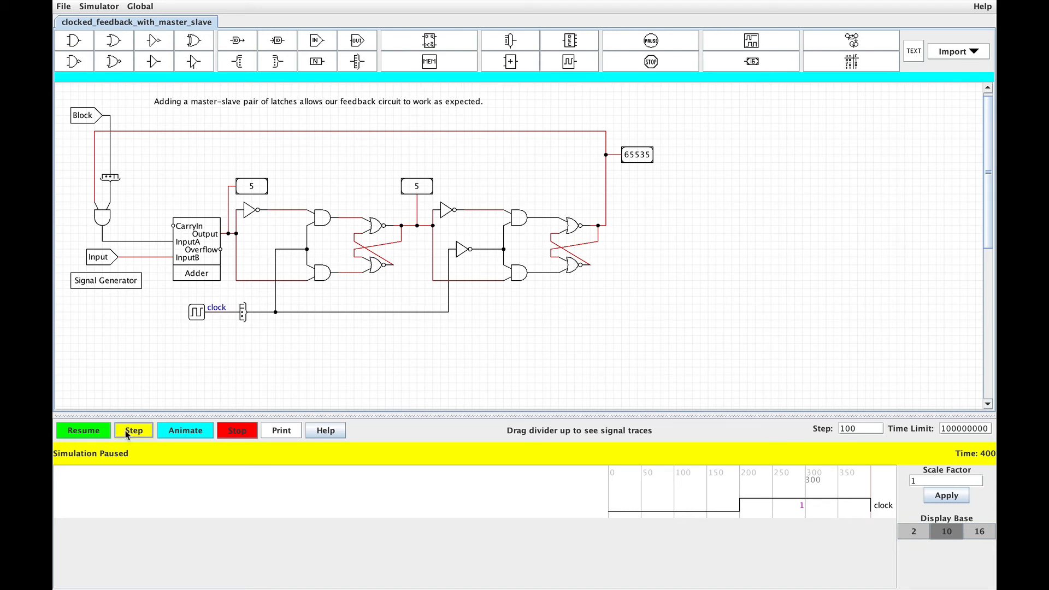
Step to time 500 so the output reads 5 and the first latch 10, then check the adder's Input wire
left_click(133, 431)
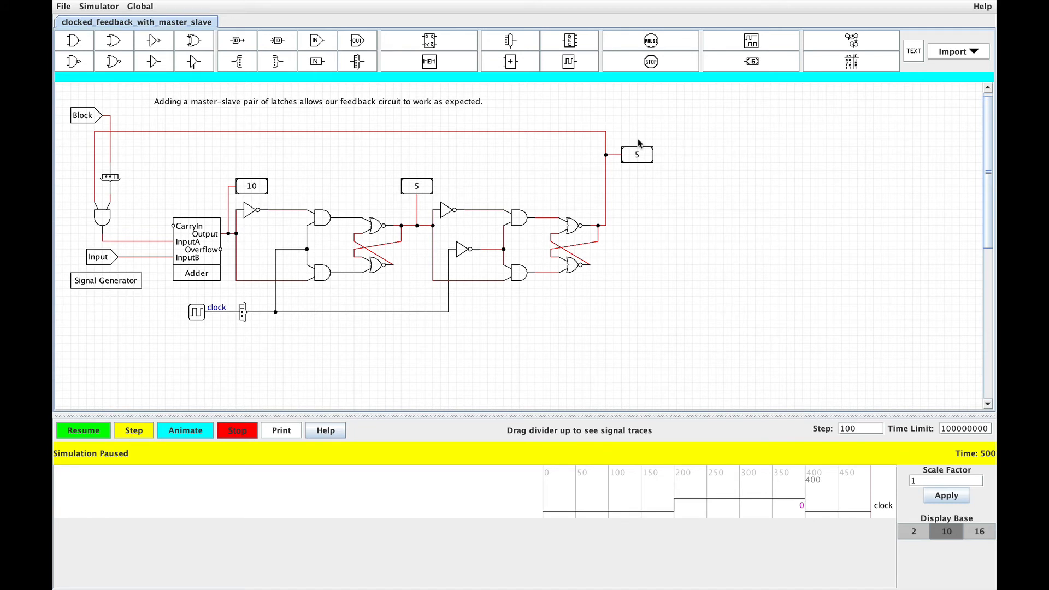
mouse_move(599, 149)
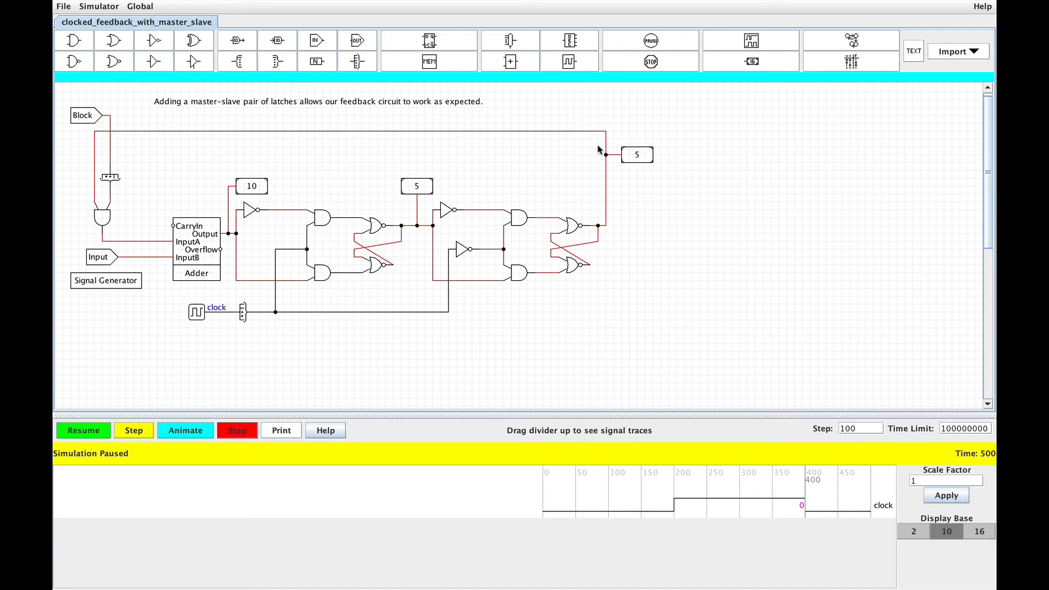
mouse_move(584, 165)
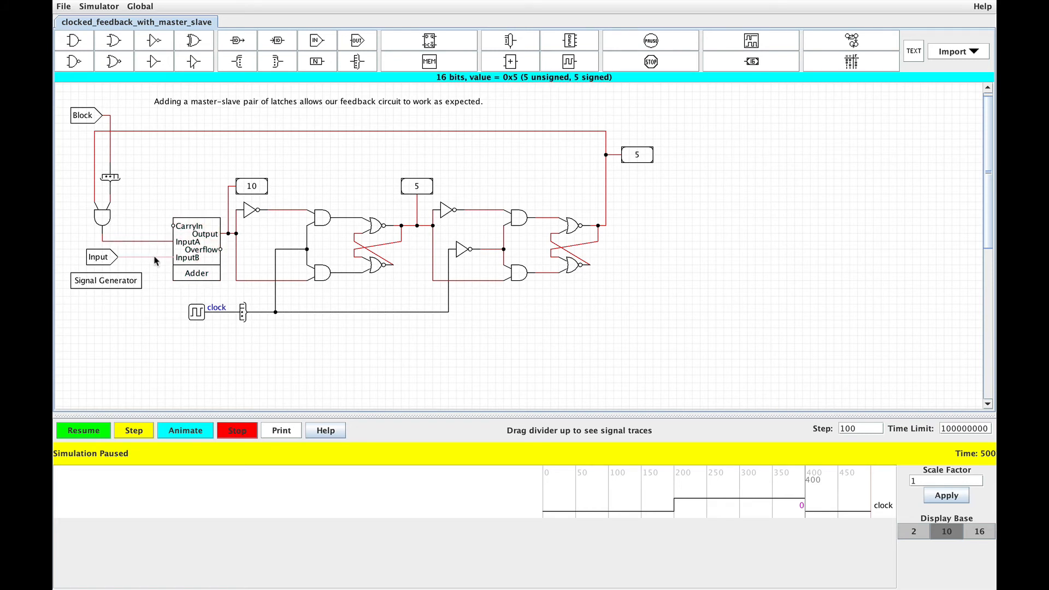
left_click(251, 186)
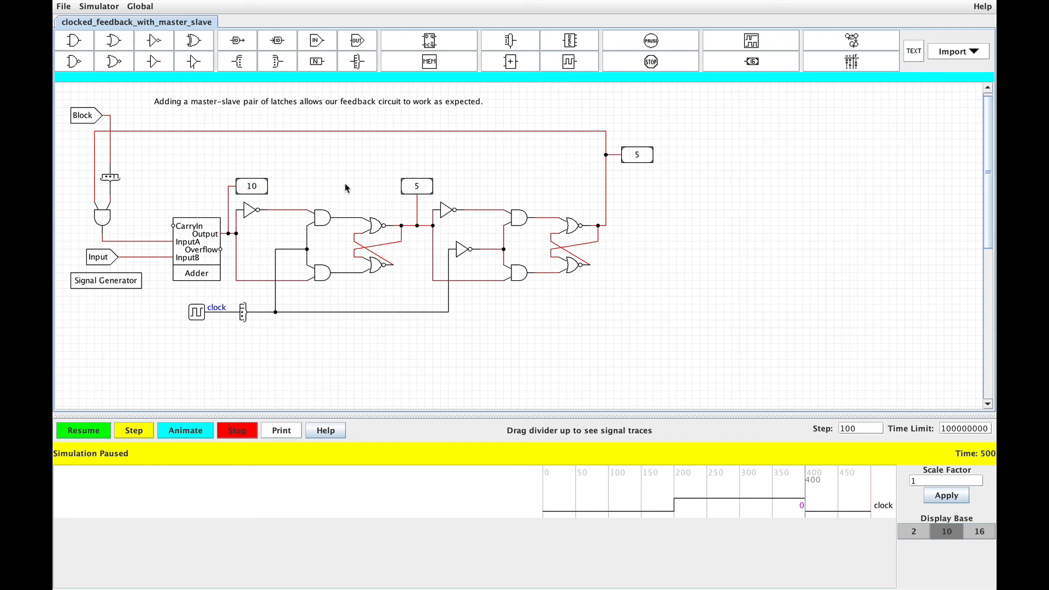
mouse_move(455, 192)
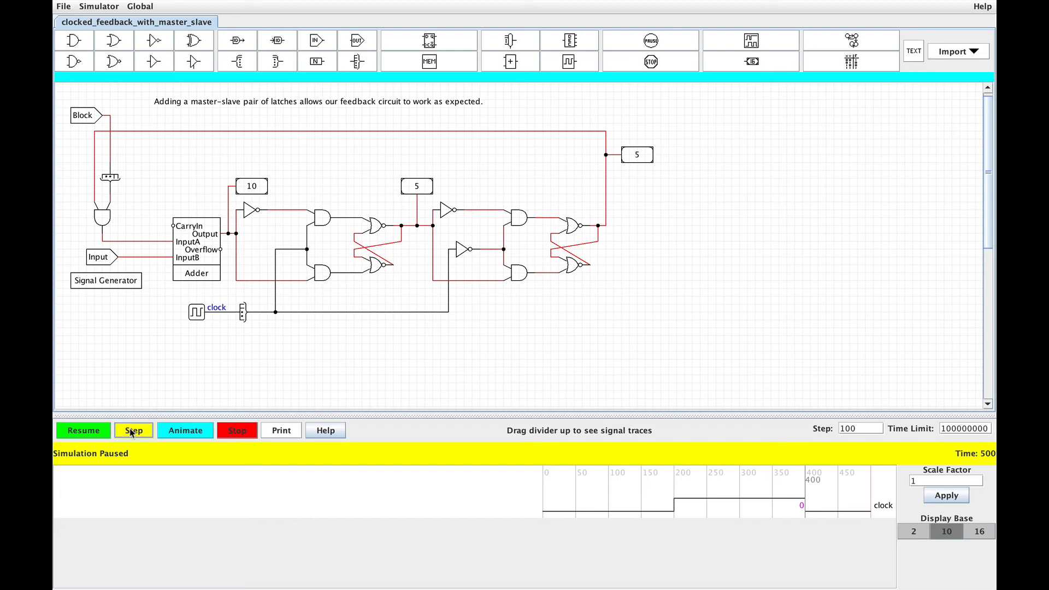
Step the simulation to time 900 so the first latch reaches 15 and the output 10
left_click(133, 431)
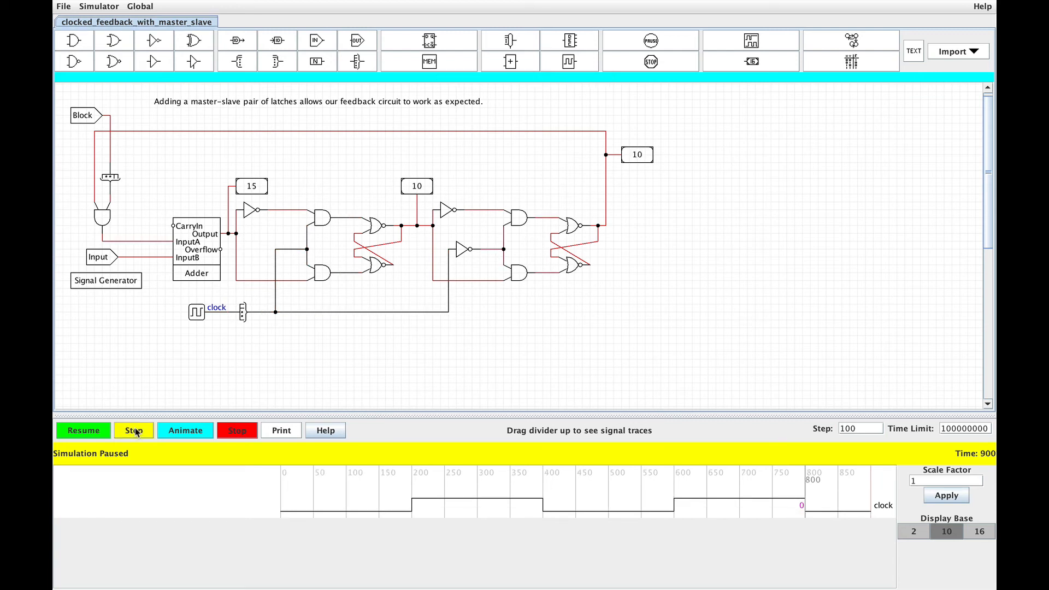
left_click(636, 154)
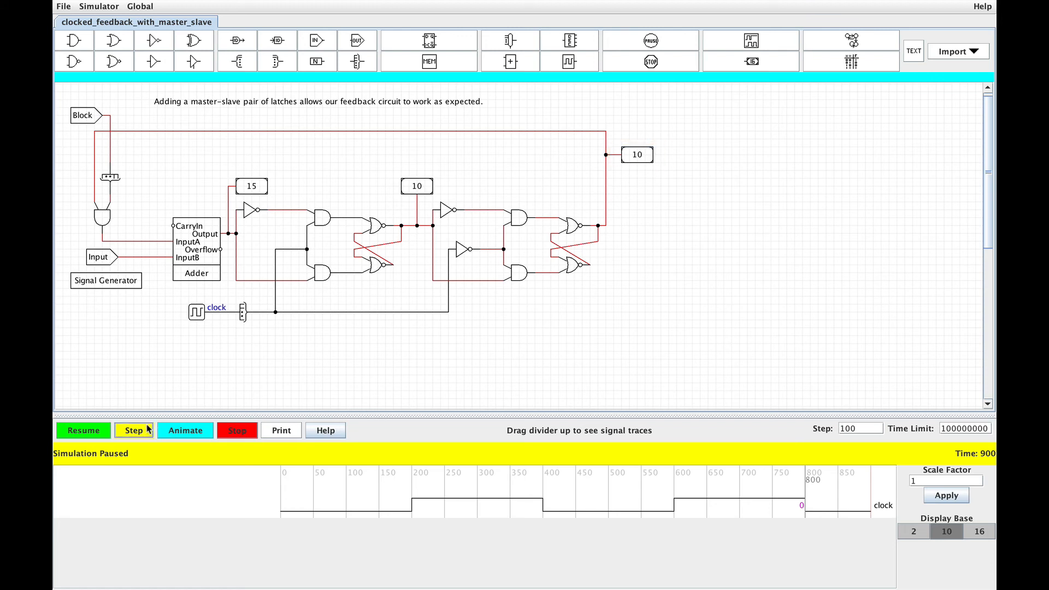
Keep stepping the adder out to time 2621400, first latch at 31229 and output at 32760
left_click(133, 431)
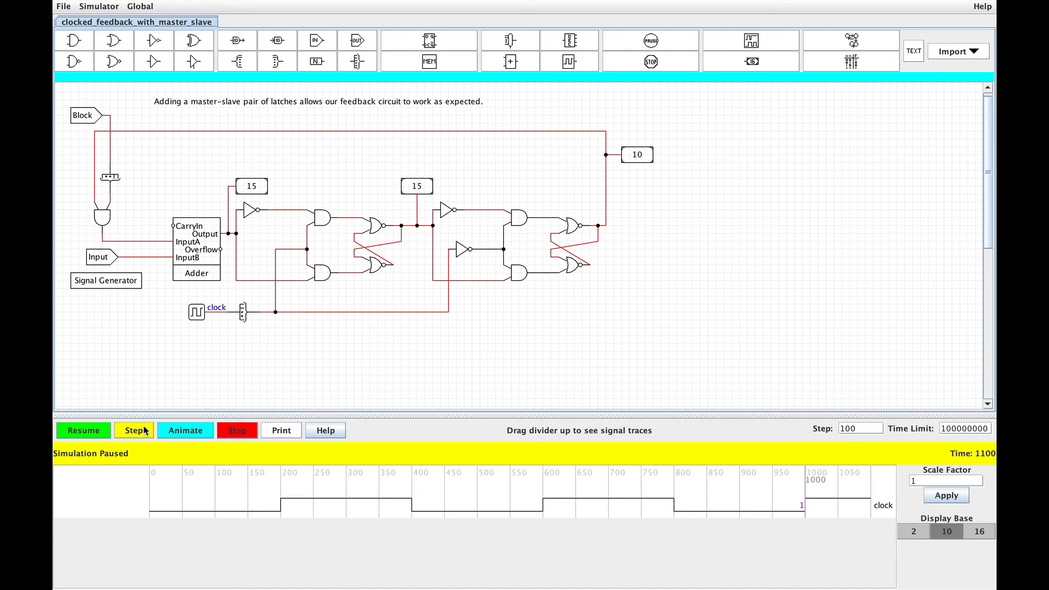
left_click(135, 431)
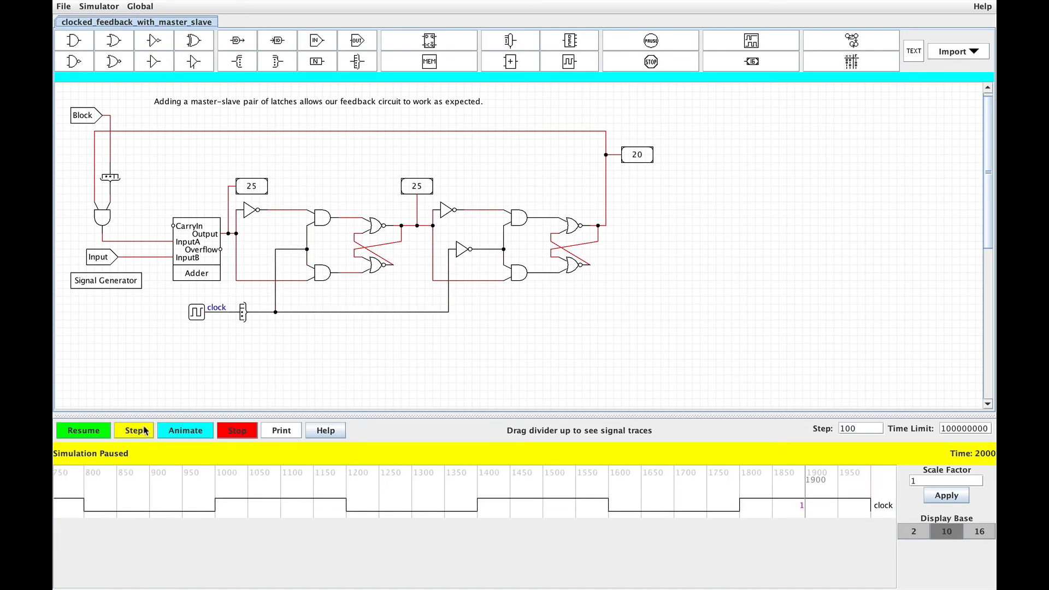
left_click(134, 431)
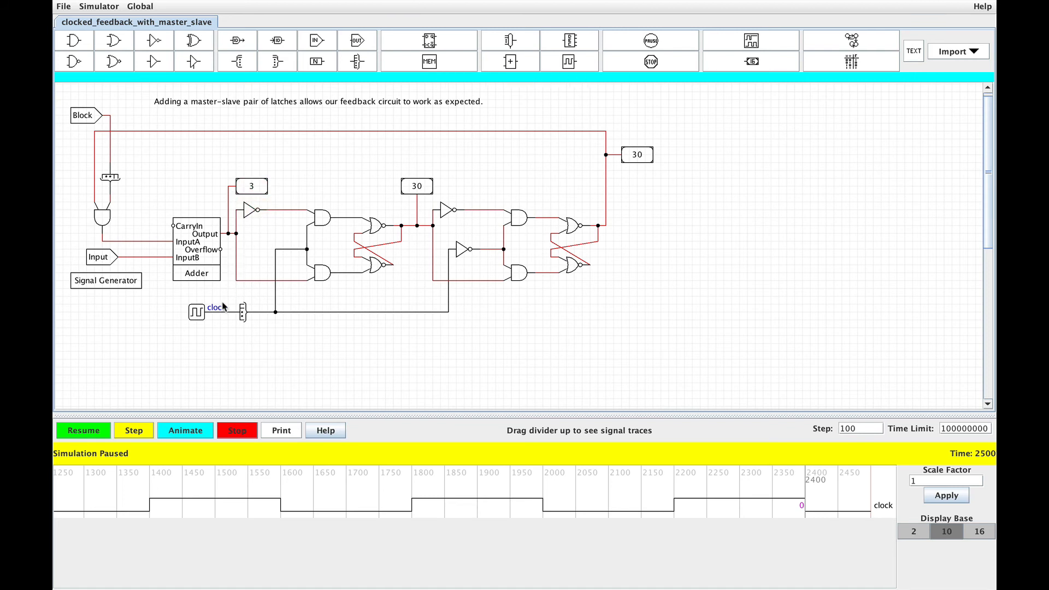
mouse_move(420, 229)
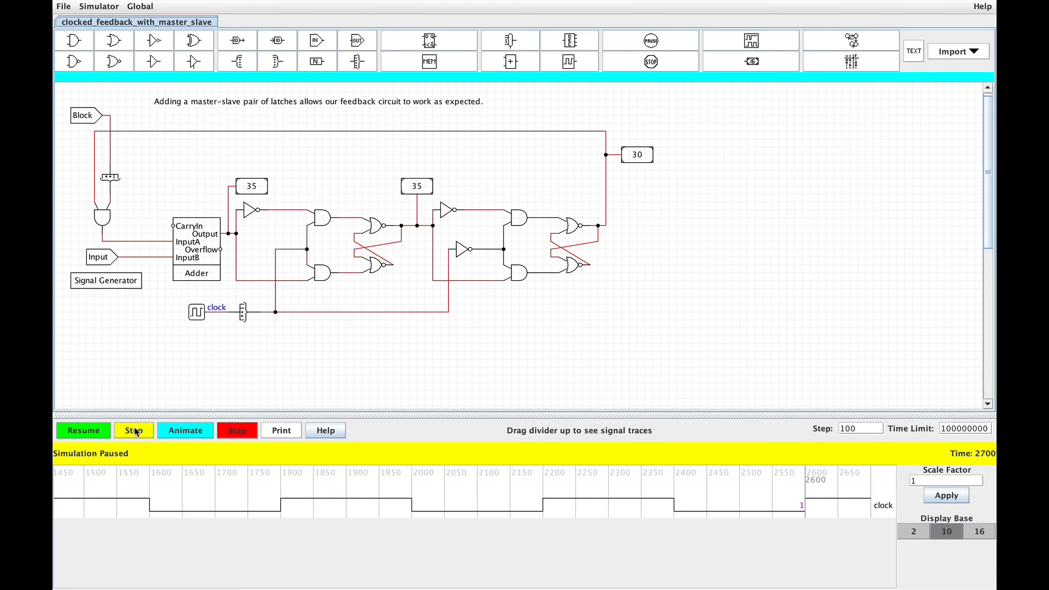
mouse_move(134, 430)
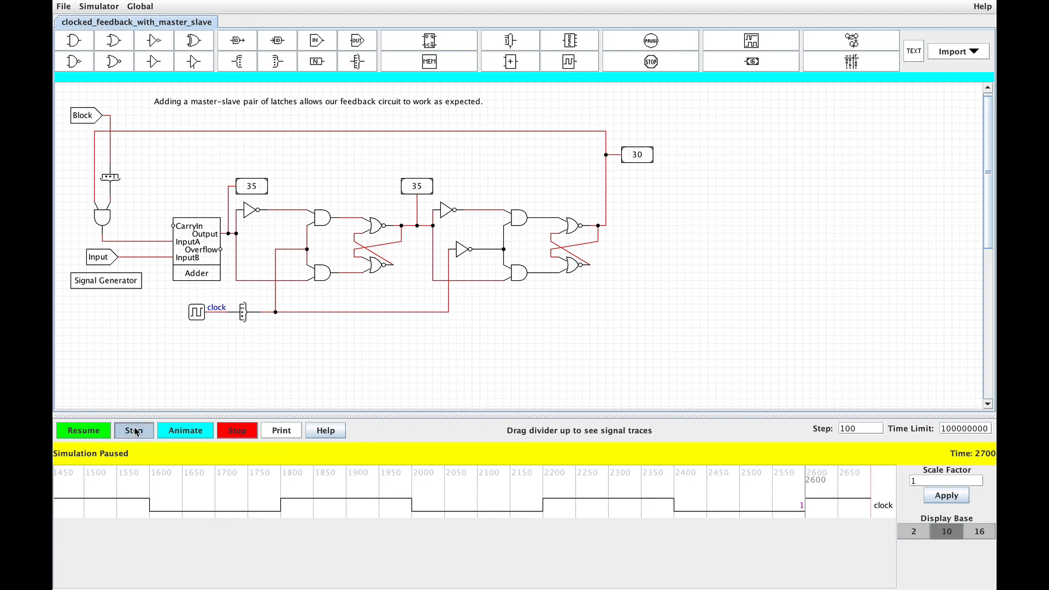
left_click(133, 431)
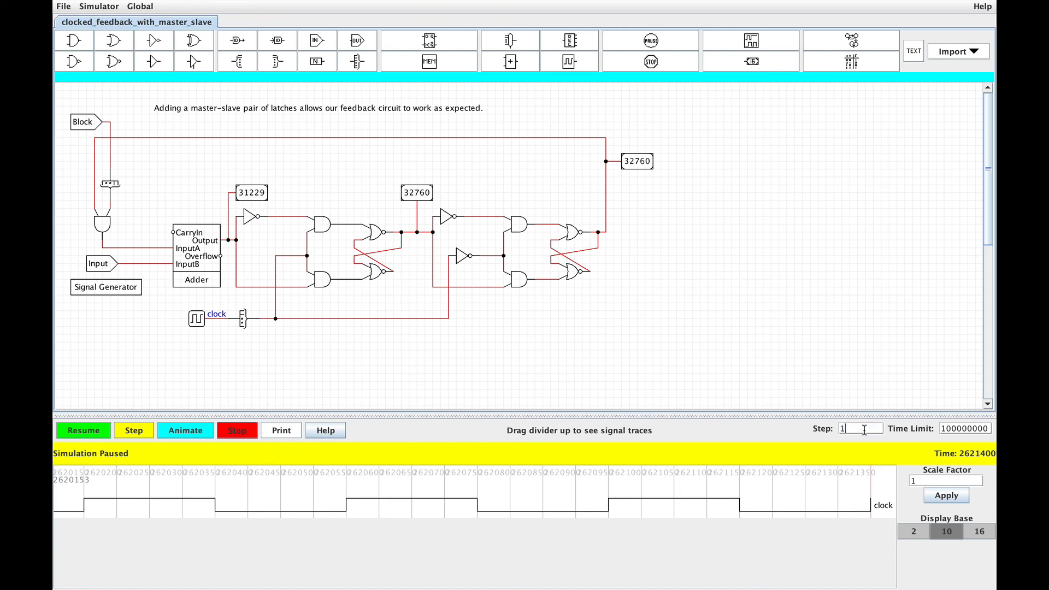
Step another 100 units to time 2621500 and inspect the middle latch's transient 8189 (0x1FFD) value
left_click(133, 431)
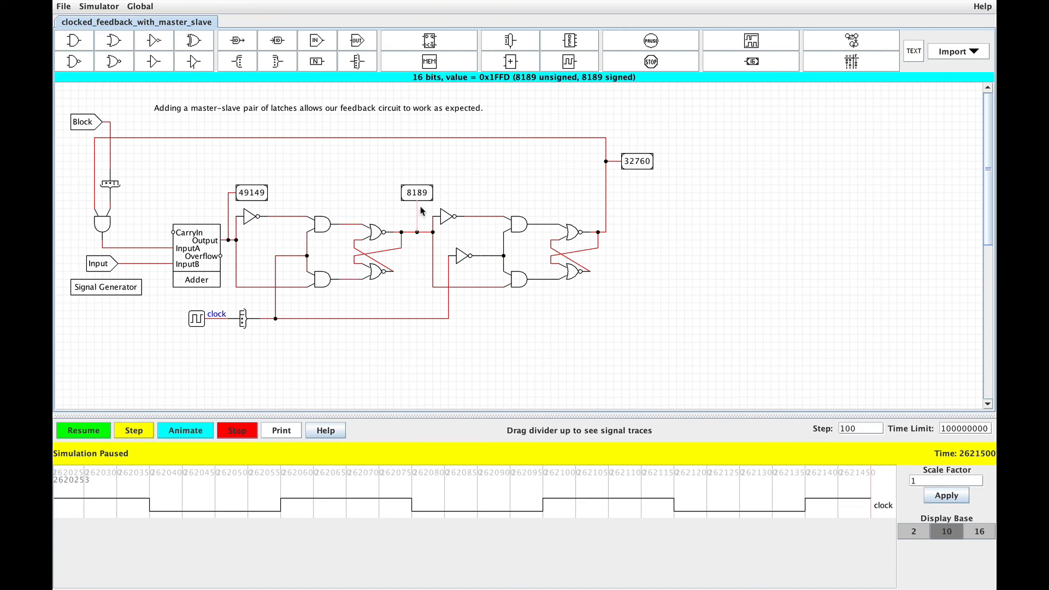
left_click(416, 192)
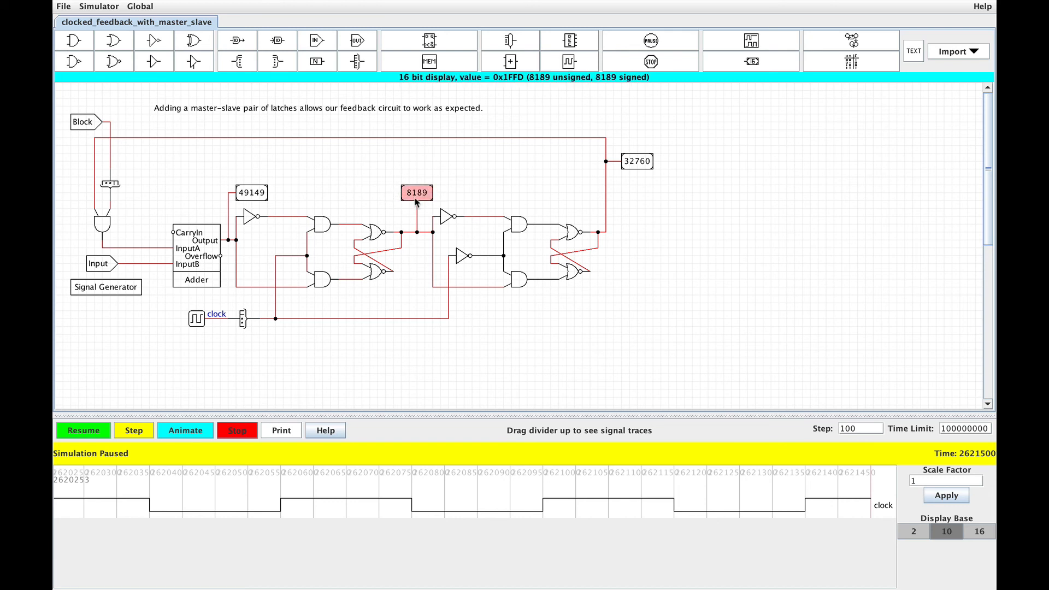
mouse_move(339, 196)
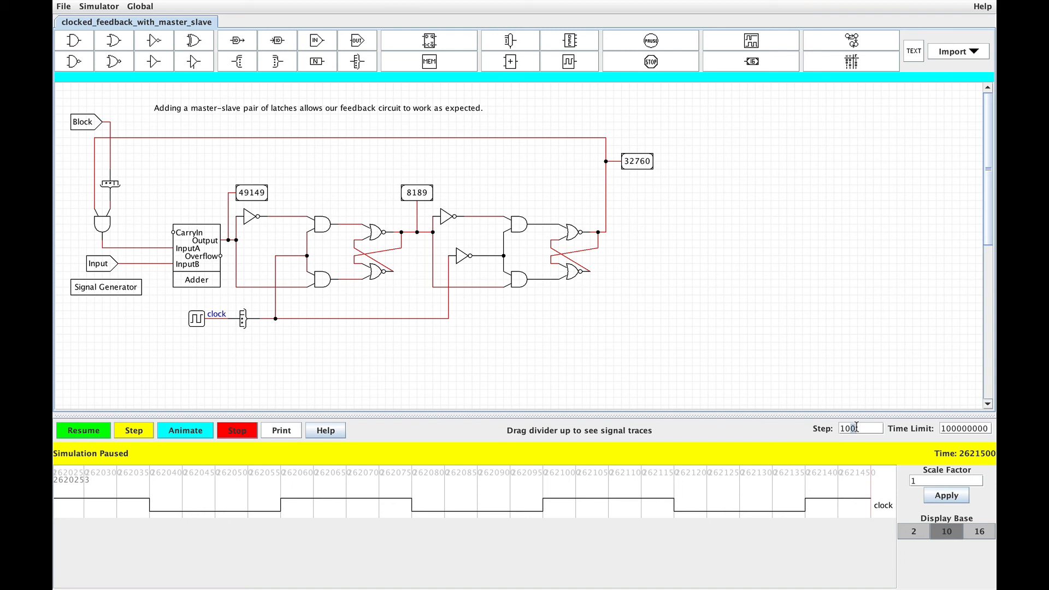
With step size 10, advance to time 2621640 until both latches and the output read 32765
type("10")
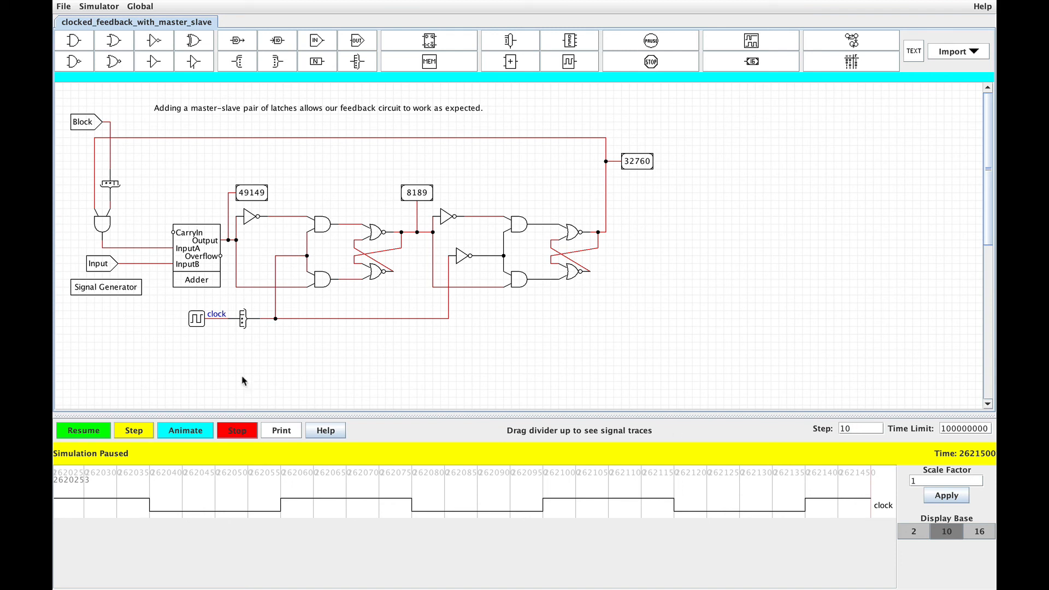
left_click(133, 430)
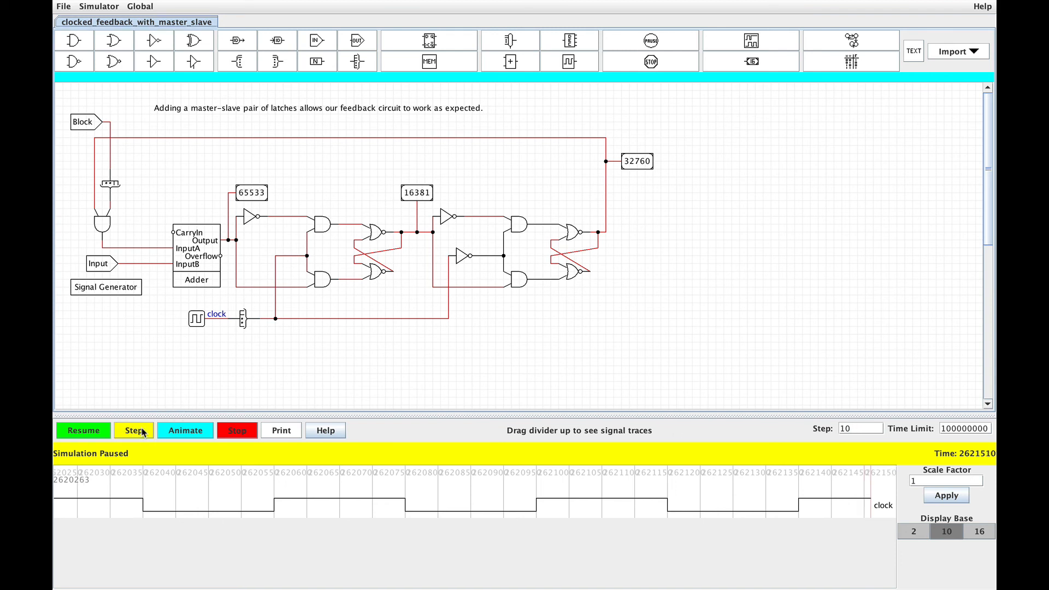
left_click(133, 430)
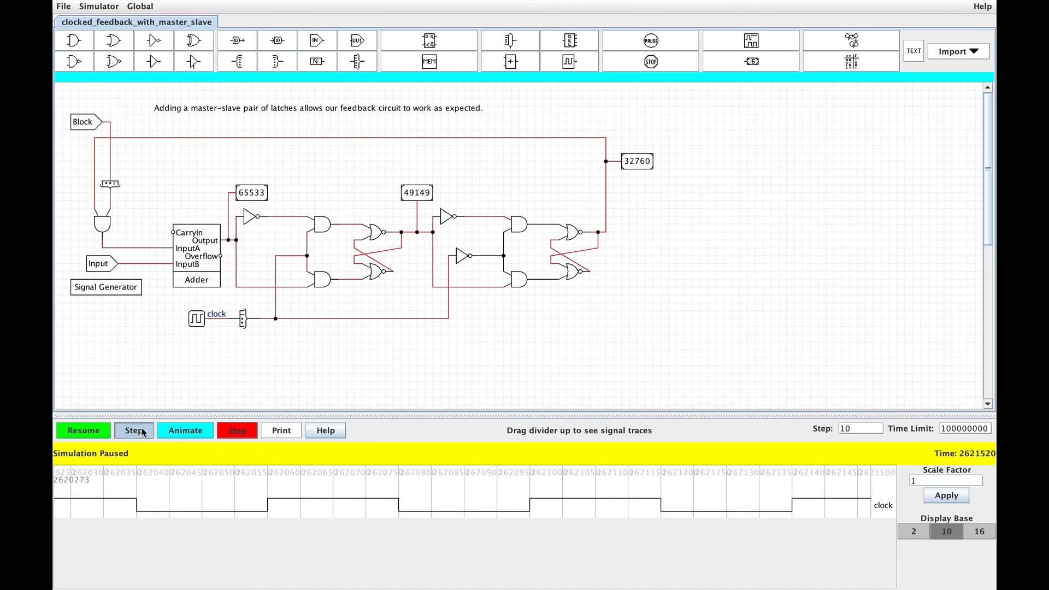
left_click(134, 430)
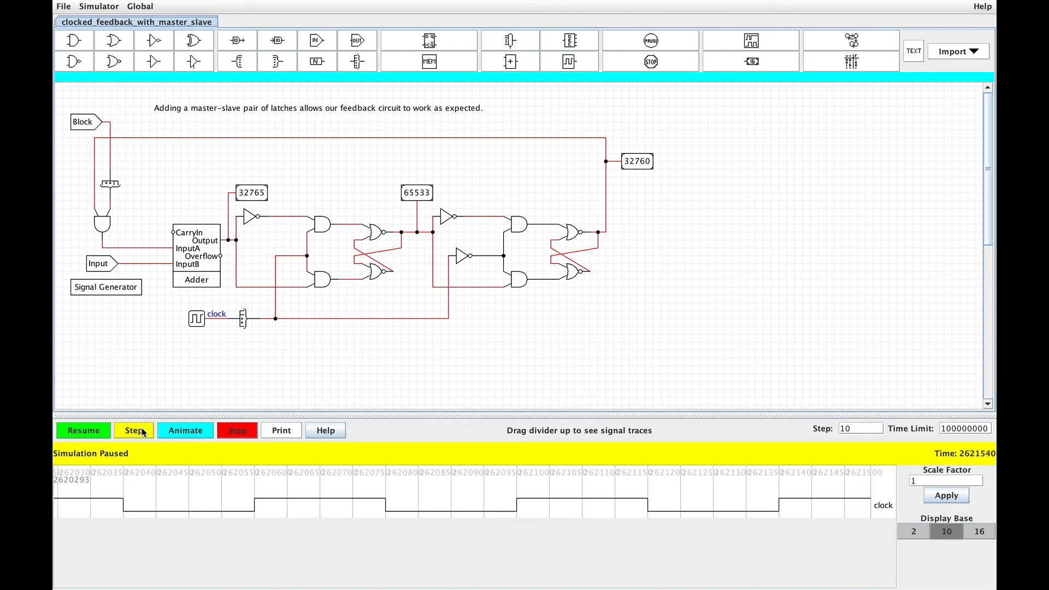
left_click(133, 431)
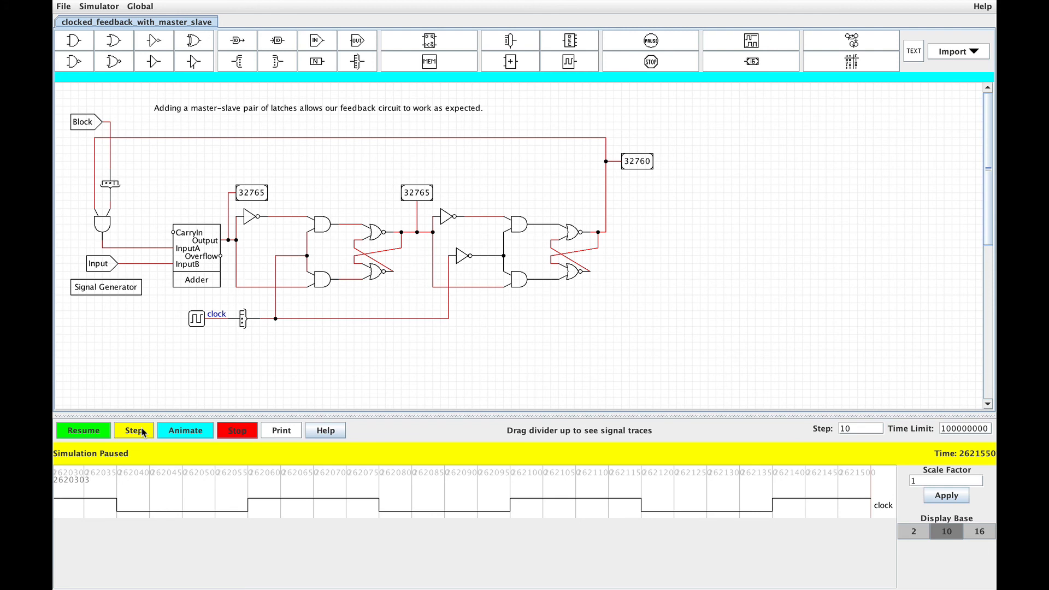
left_click(133, 431)
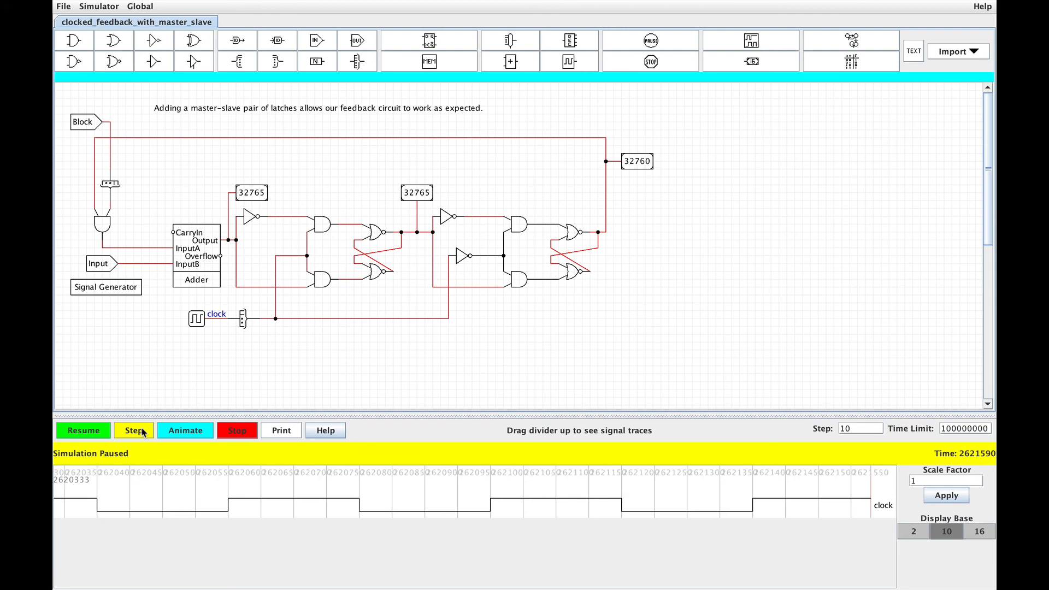
left_click(133, 431)
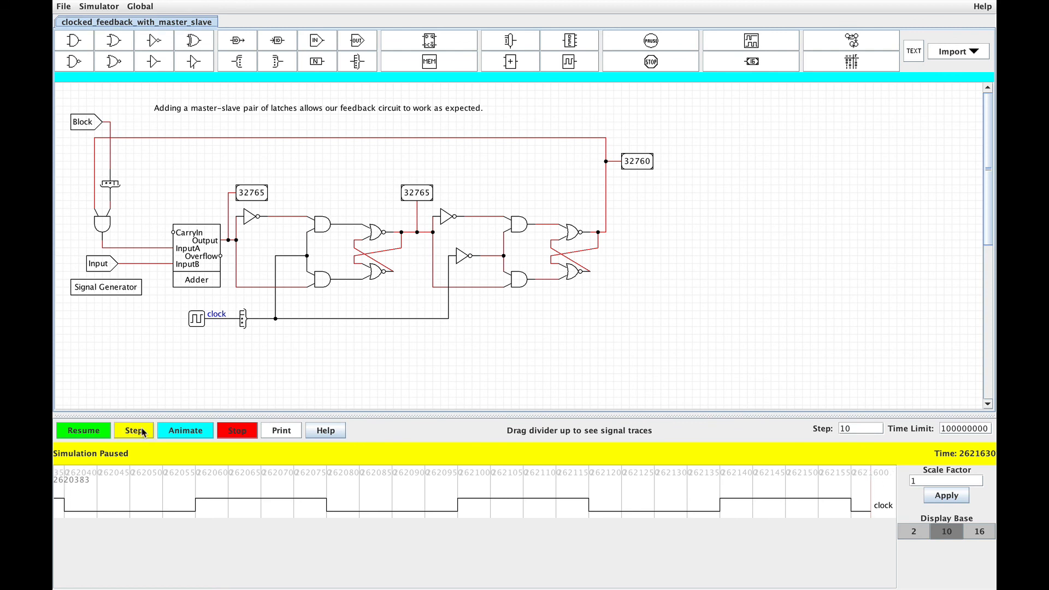
left_click(133, 430)
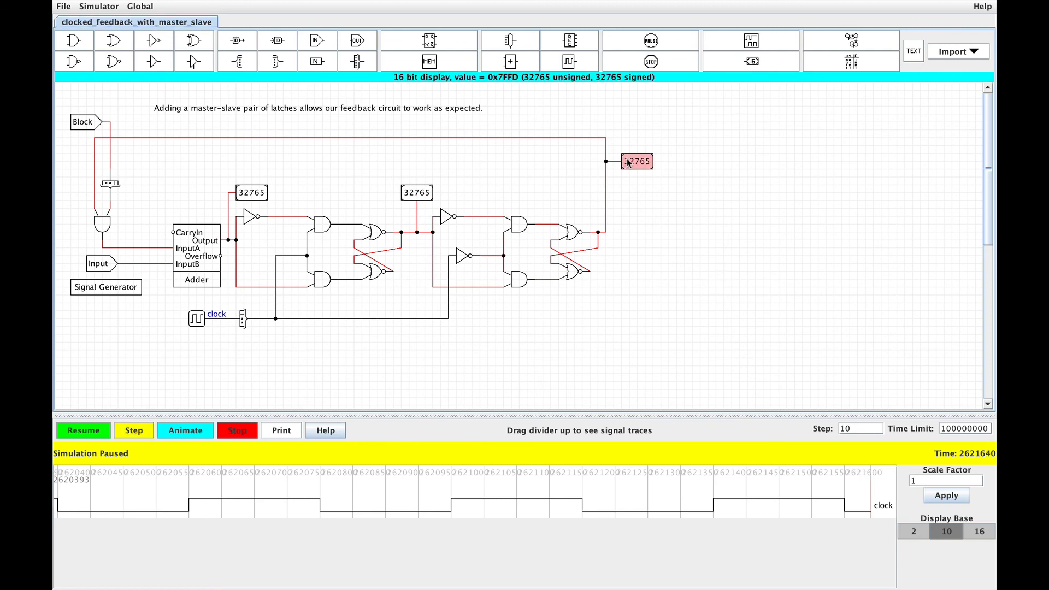
Open clocked_feedback_with_flip_flop.jls in a second tab via File > Open
left_click(63, 6)
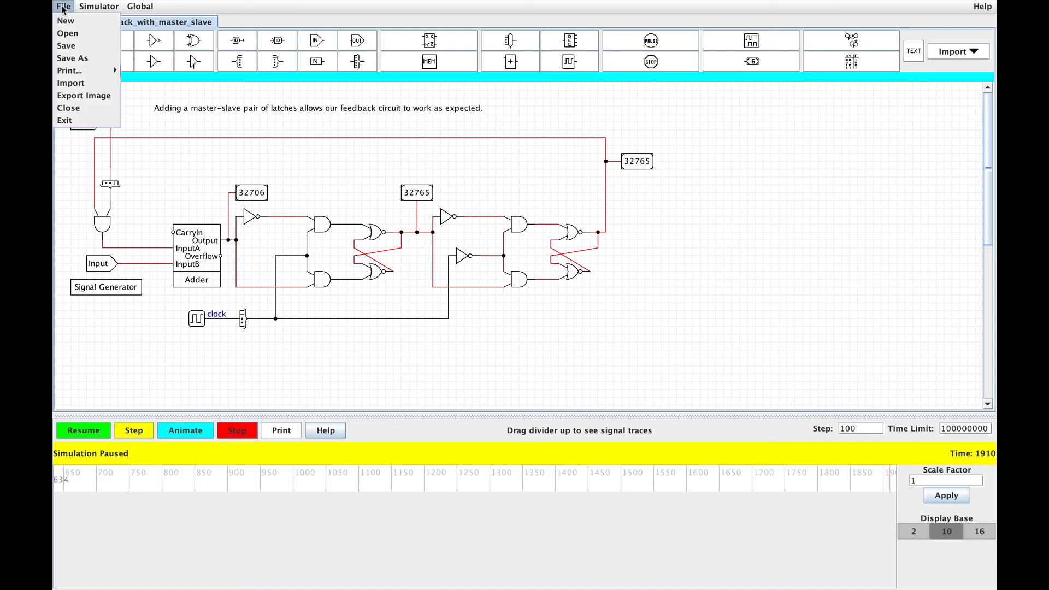
left_click(67, 33)
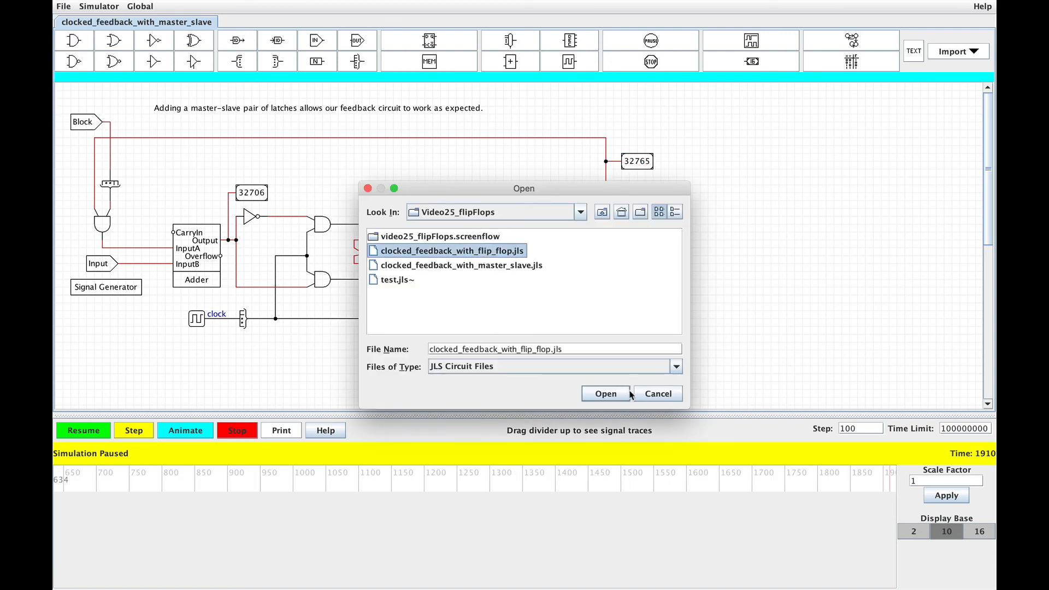
left_click(605, 393)
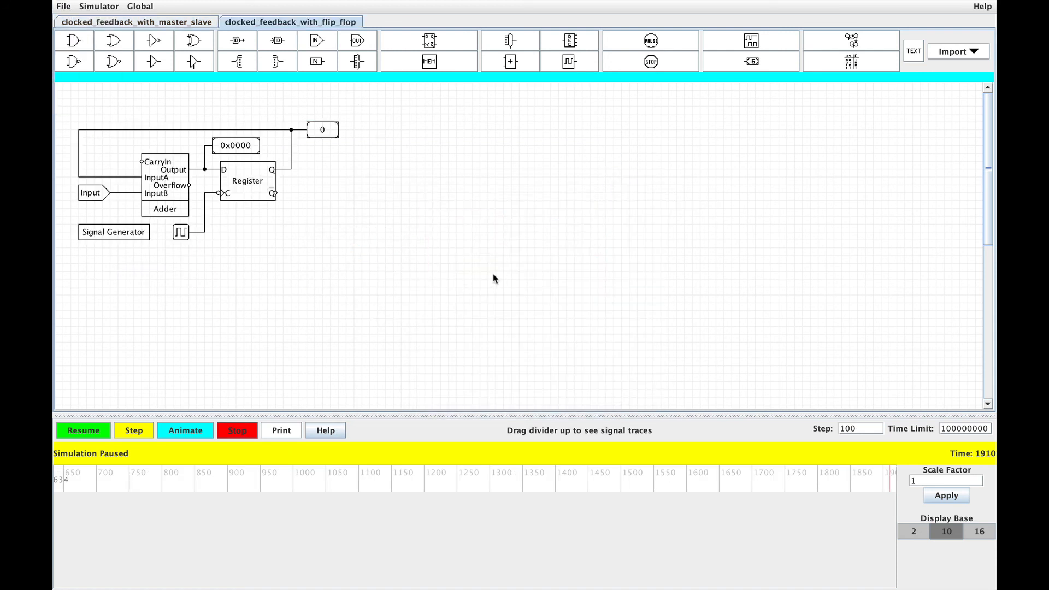
mouse_move(302, 193)
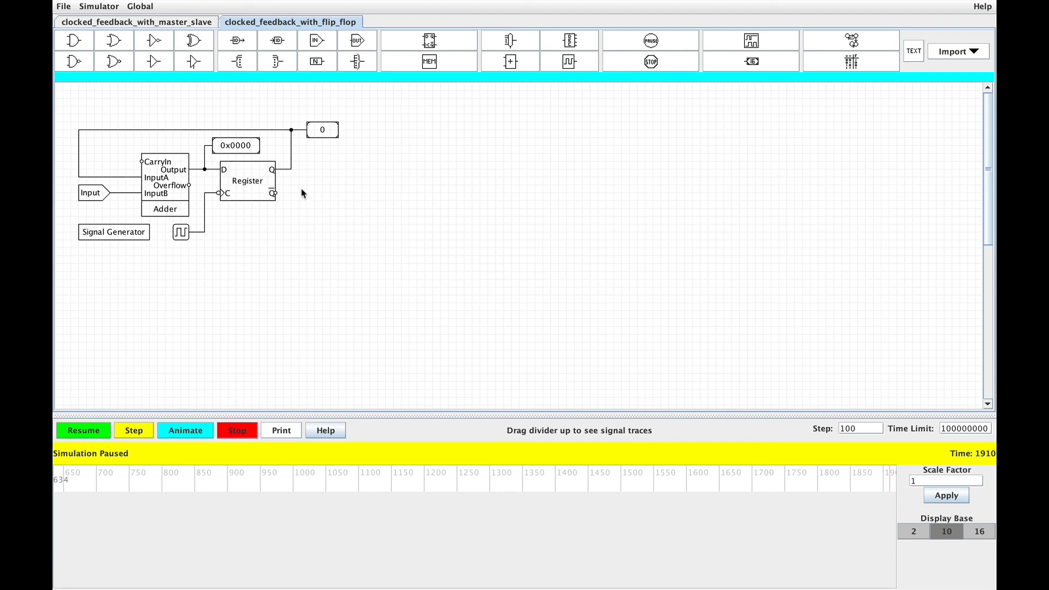
mouse_move(248, 180)
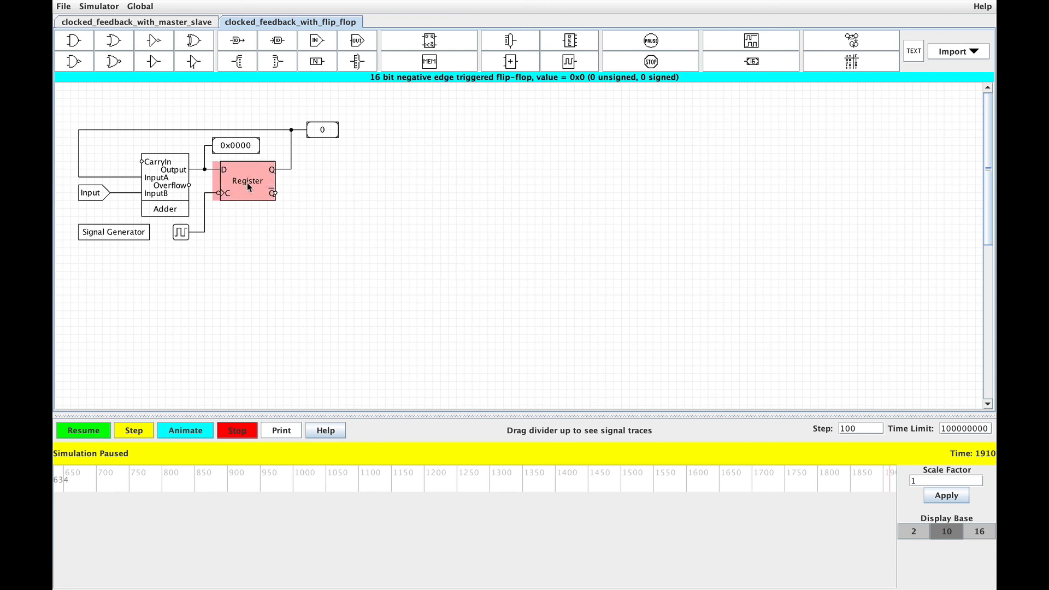
left_click(306, 241)
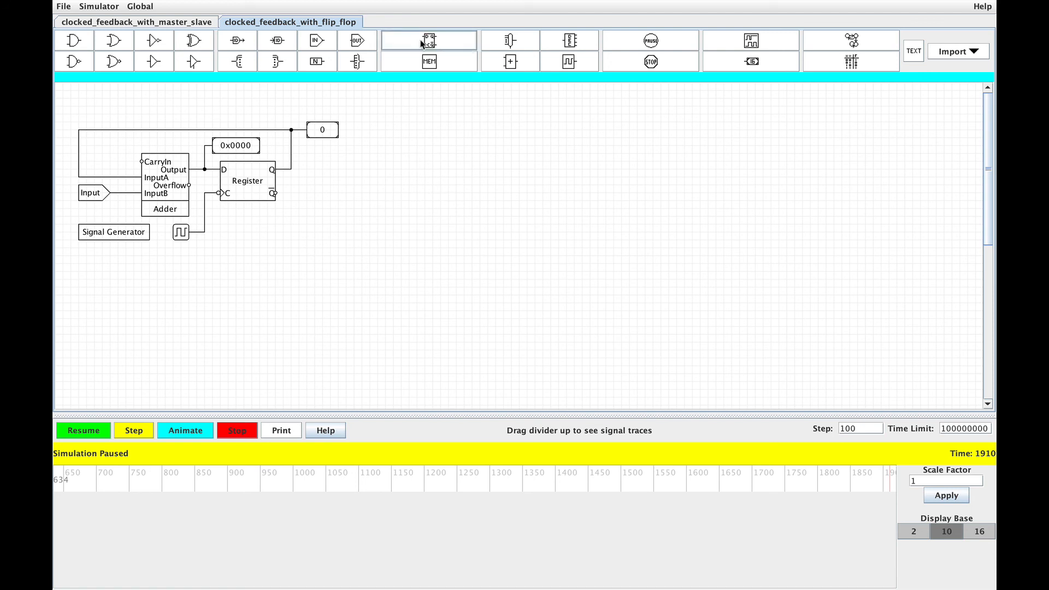
left_click(428, 41)
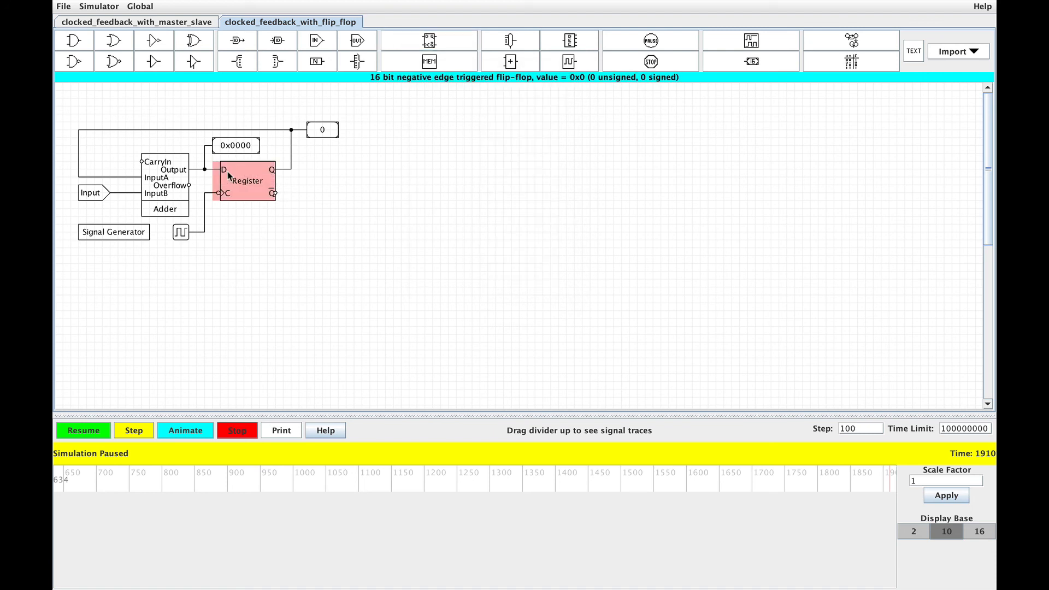
mouse_move(232, 189)
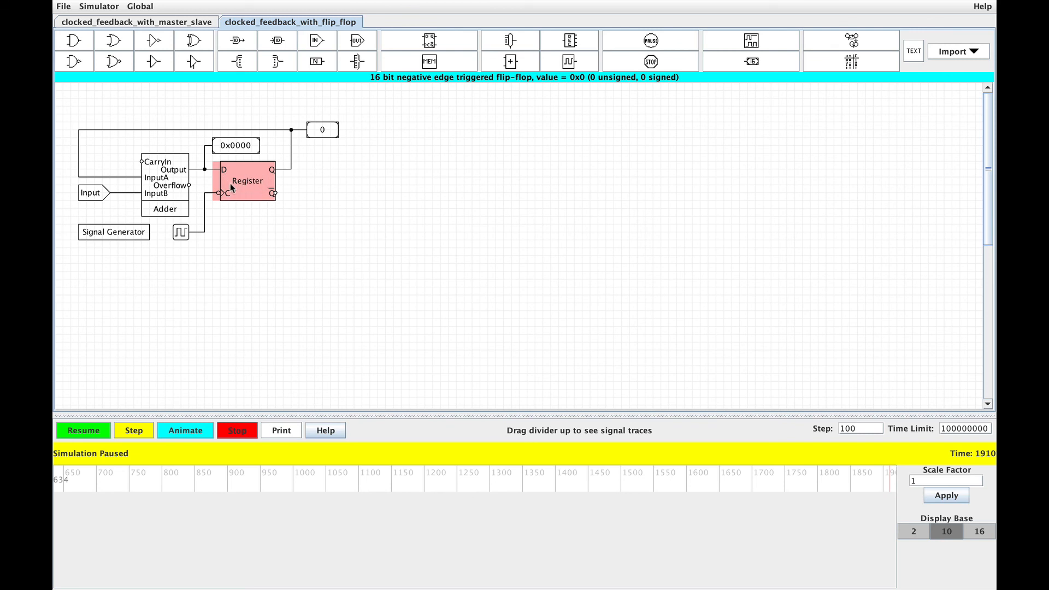
Stop and restart the register adder, stepping it to time 2000 so the display counts 5, 10, 20
left_click(134, 430)
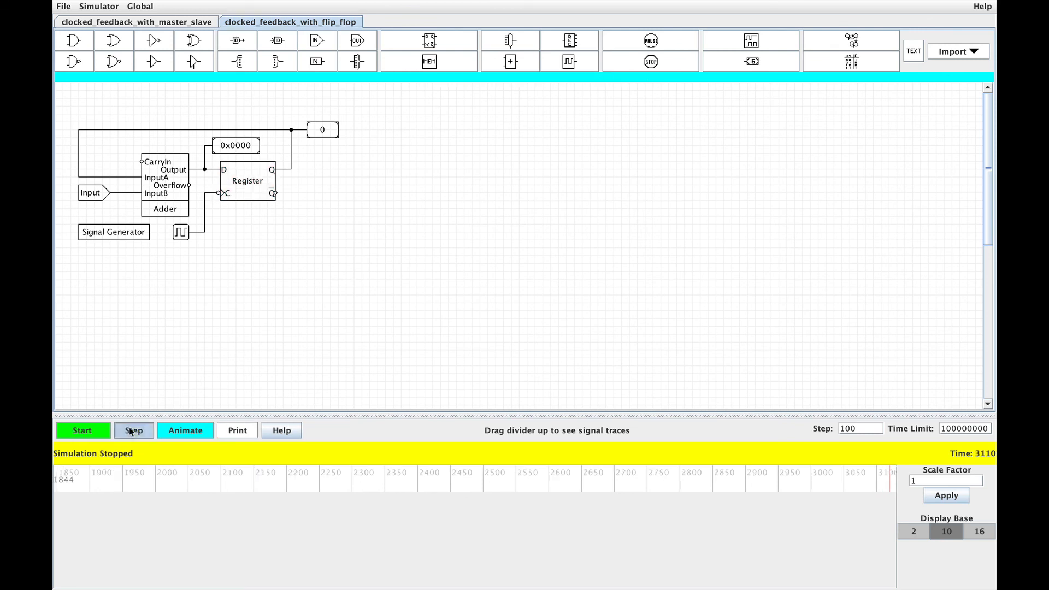
left_click(82, 430)
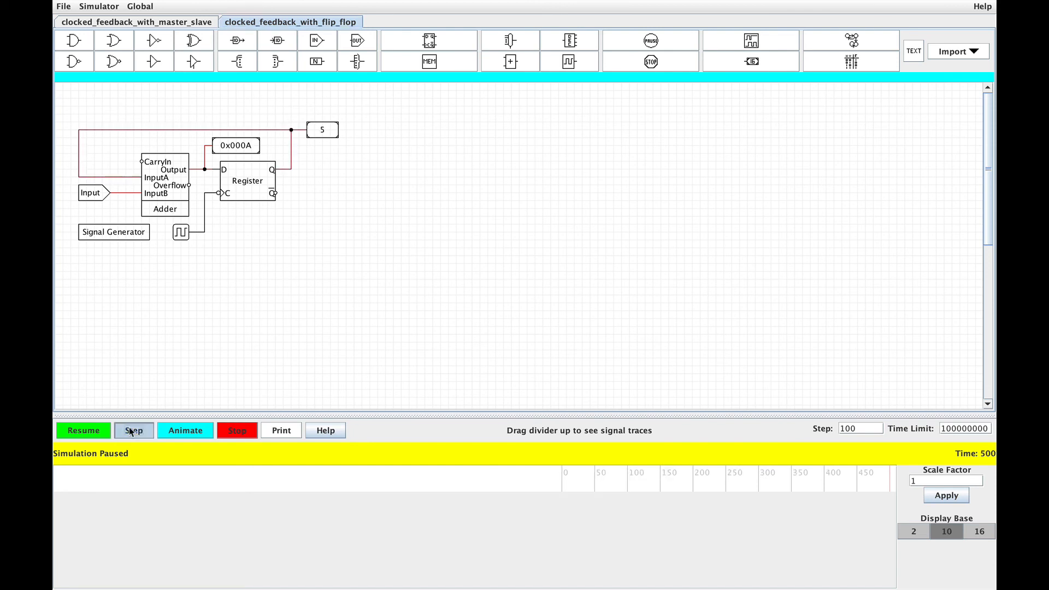
left_click(133, 430)
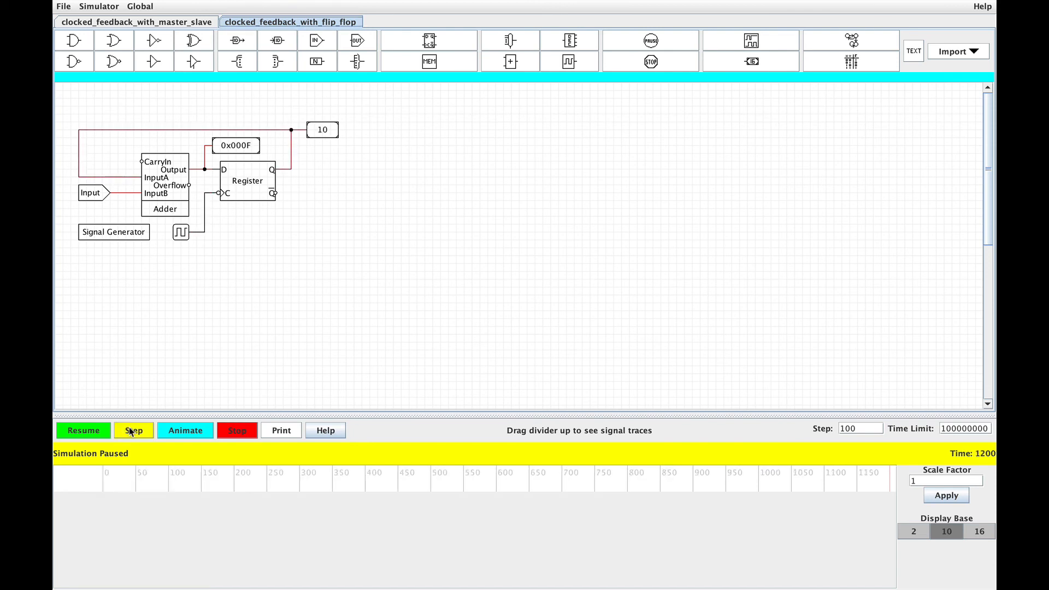
left_click(133, 431)
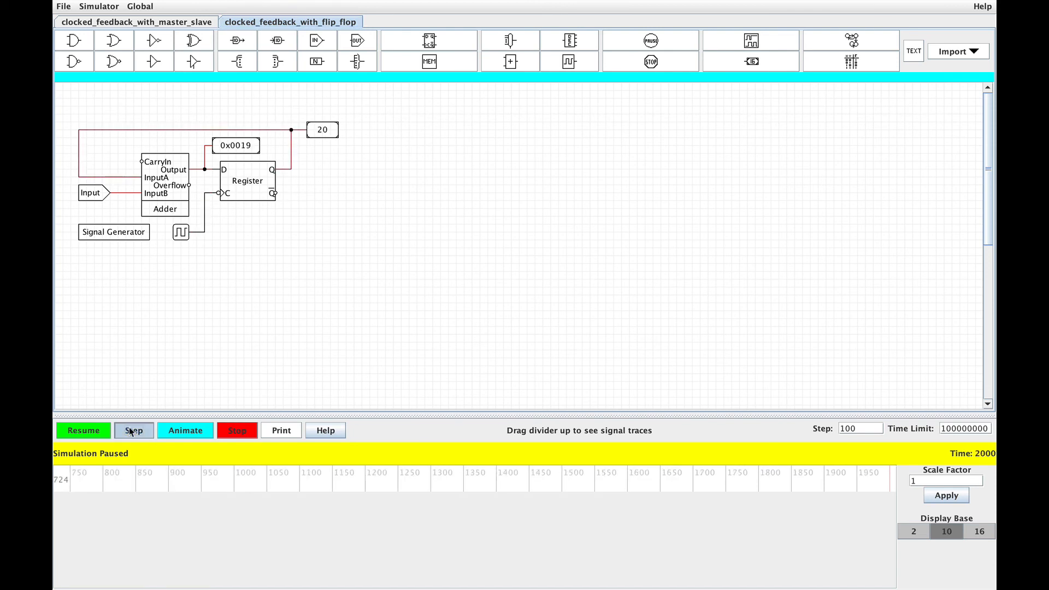